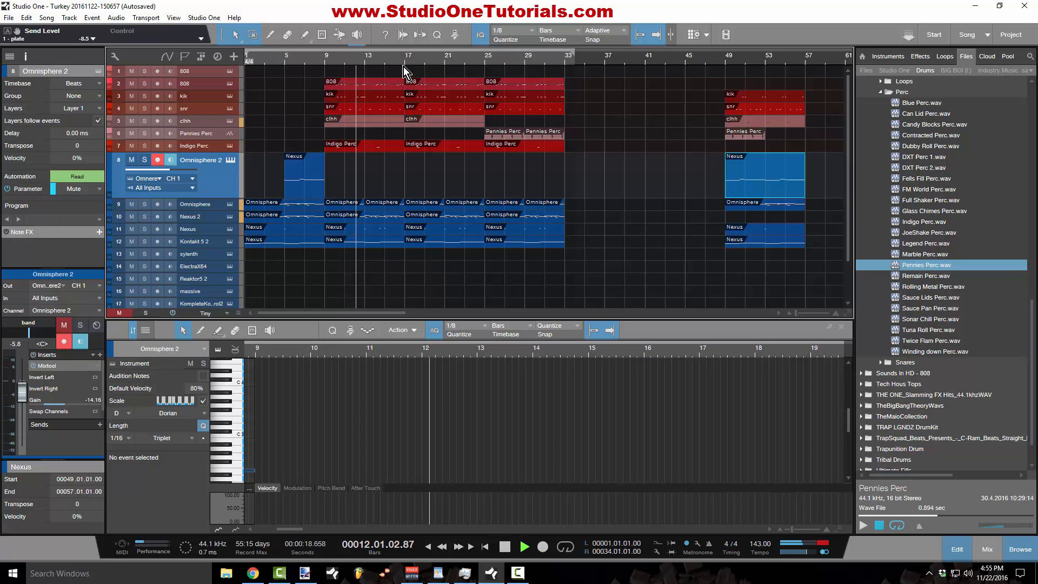
# Place the copied Omnisphere melody part at bar 33 for the halftime section
pyautogui.click(525, 547)
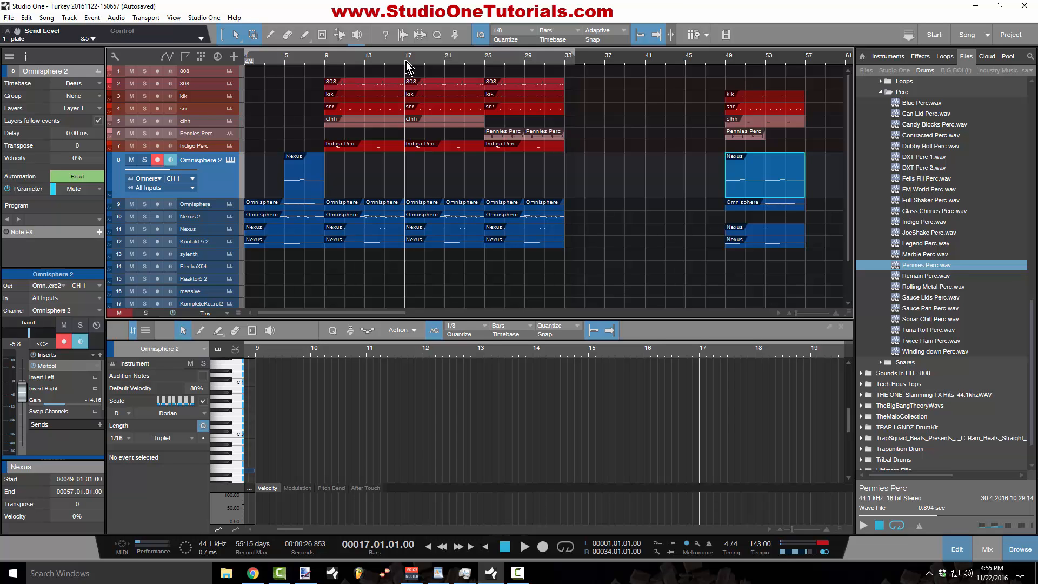
pyautogui.moveTo(445, 79)
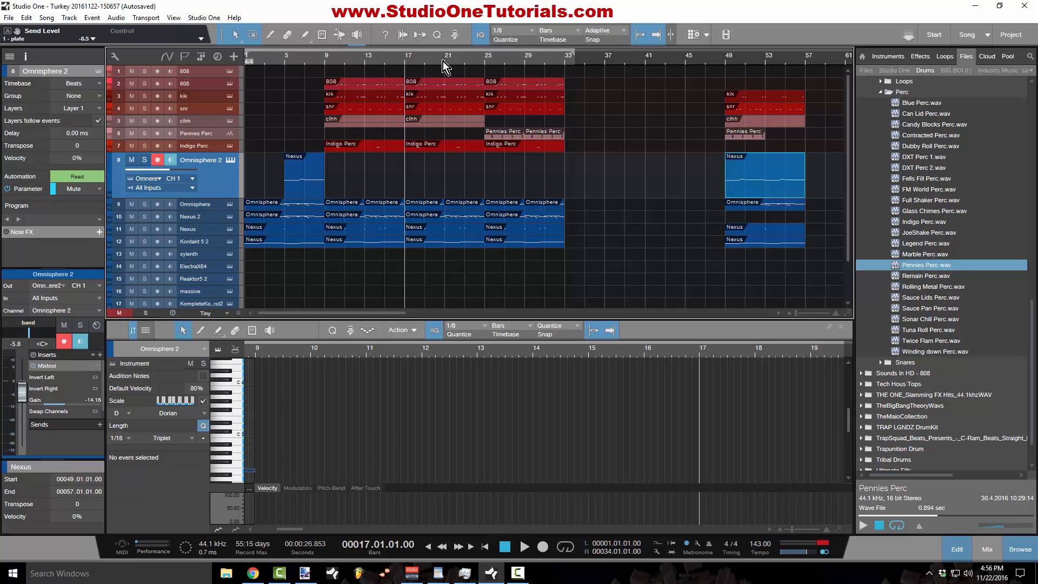
pyautogui.moveTo(564, 255)
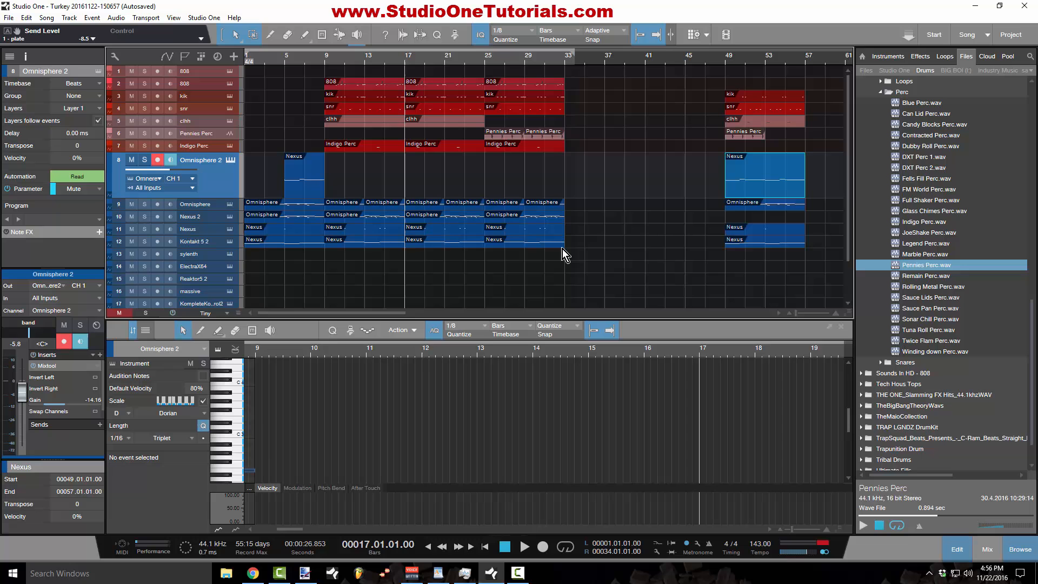
pyautogui.moveTo(542, 245)
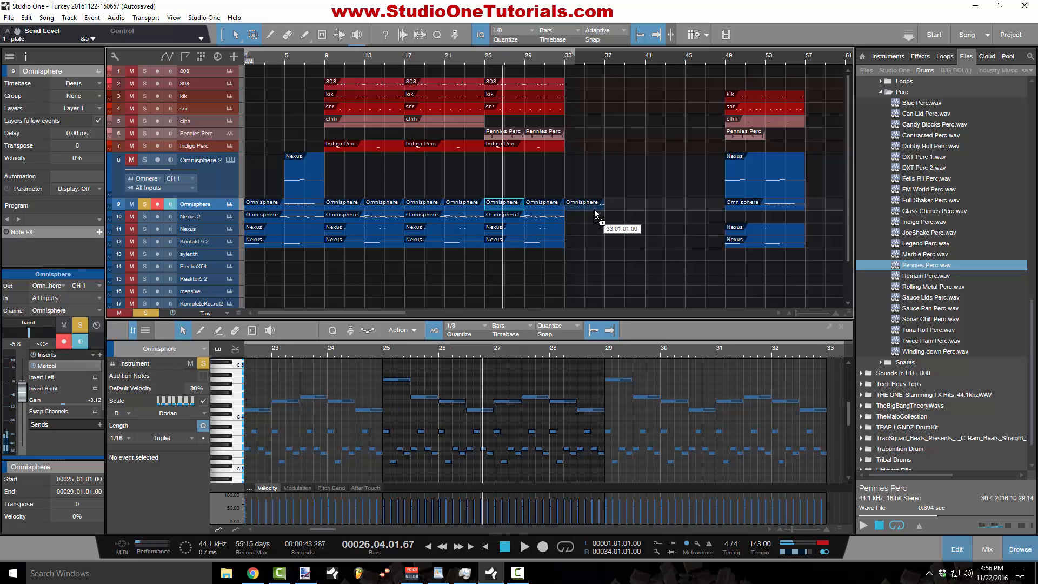
pyautogui.click(581, 201)
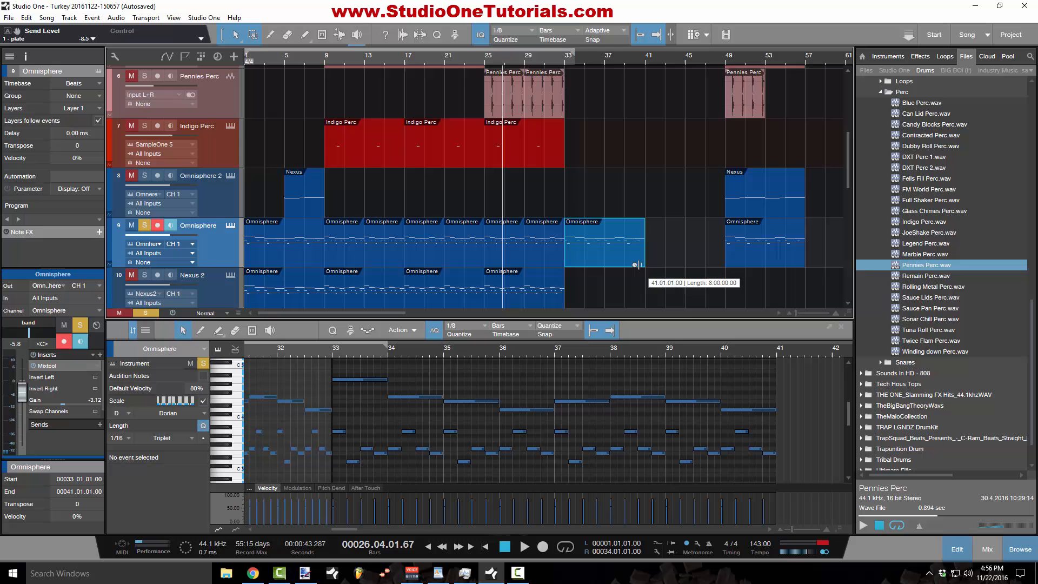
pyautogui.moveTo(522, 342)
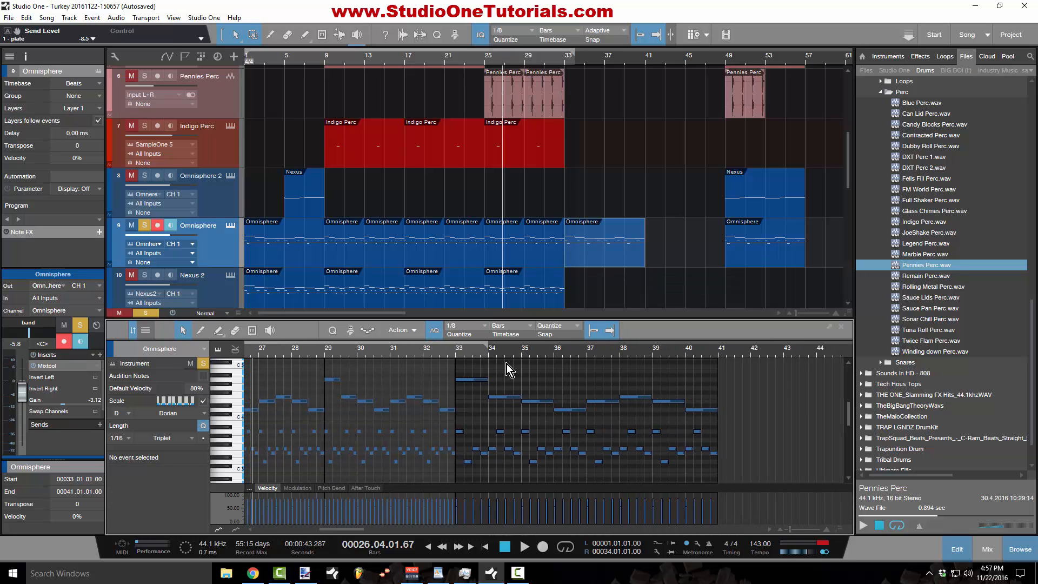
pyautogui.moveTo(348, 385)
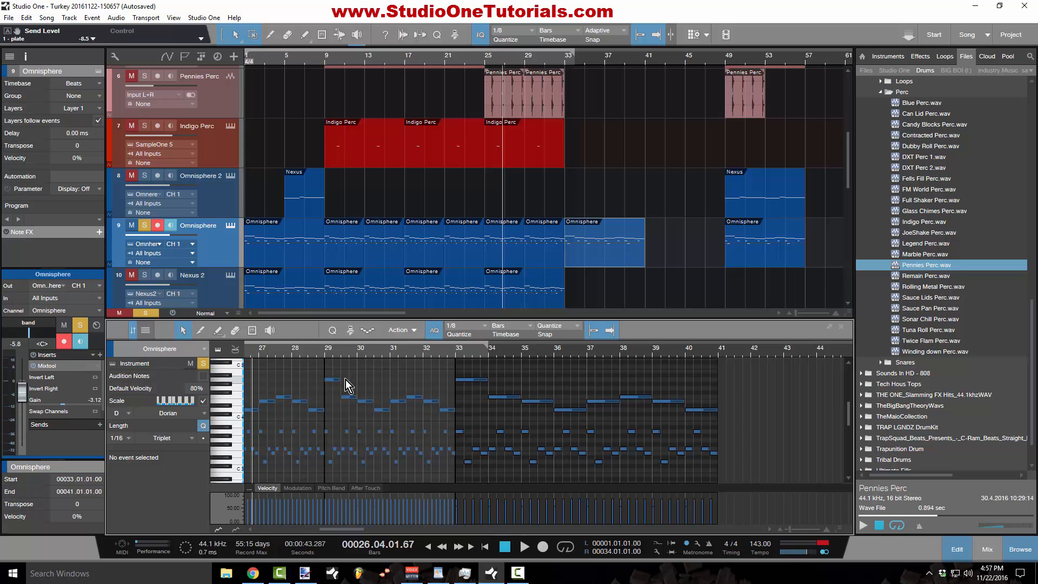
pyautogui.moveTo(594, 257)
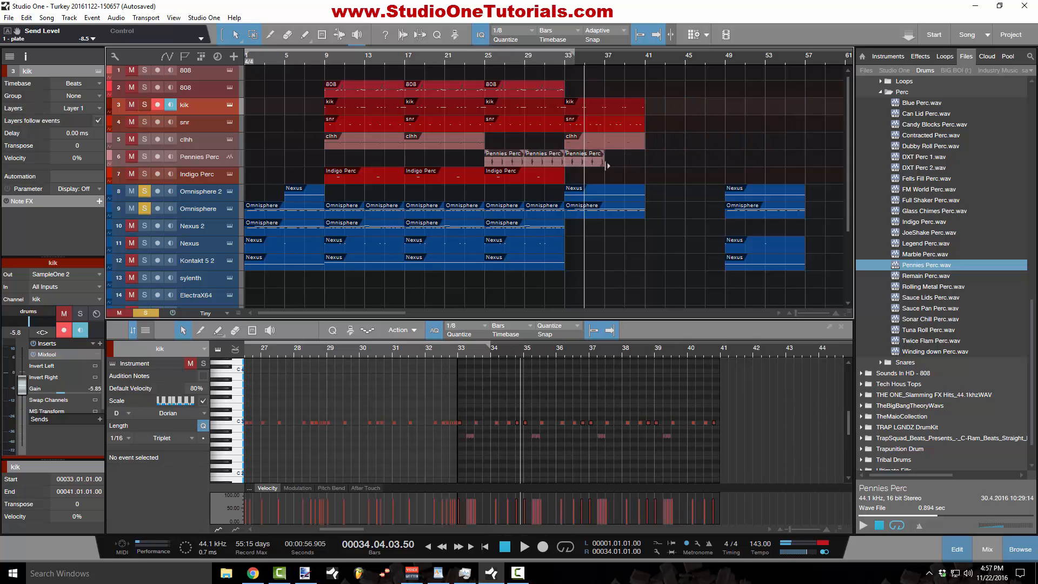
# Extend the Pennies Perc loop and bring the Nexus bass part from bar 49 into bar 33
pyautogui.click(624, 153)
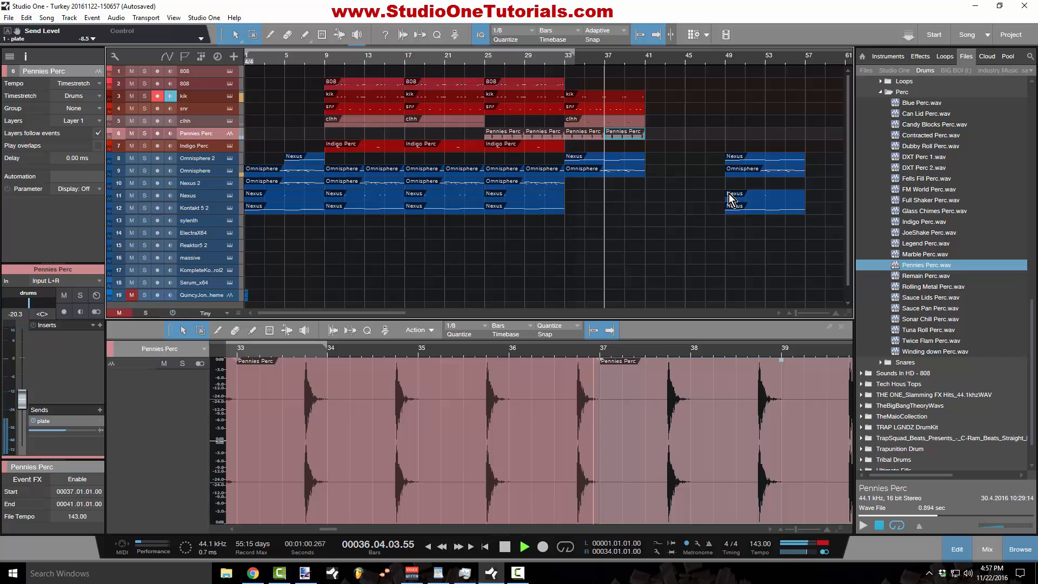
pyautogui.click(745, 199)
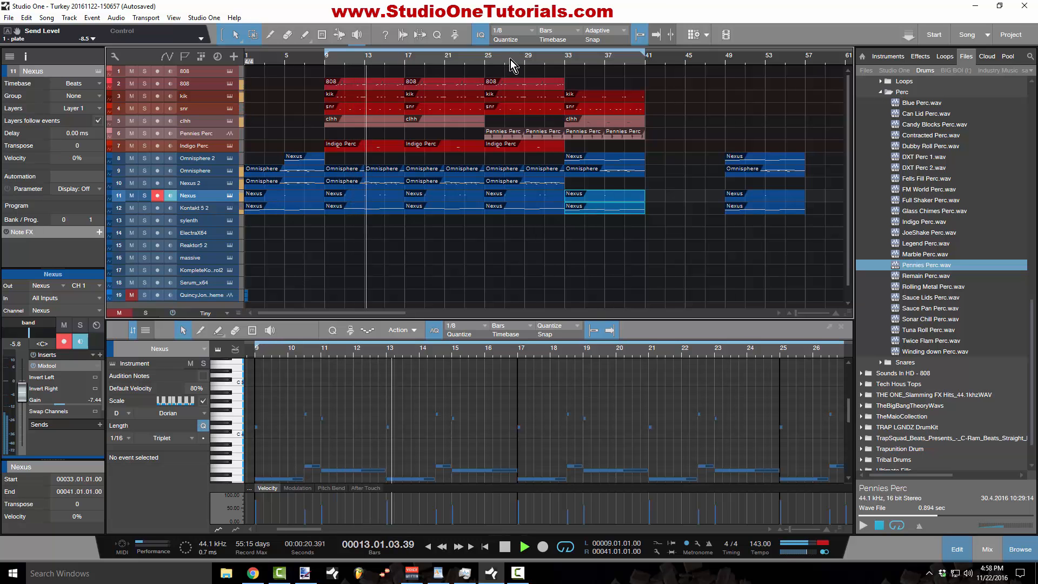
# Select the Nexus 2 event to copy its melody layer into bars 33–41
pyautogui.click(526, 546)
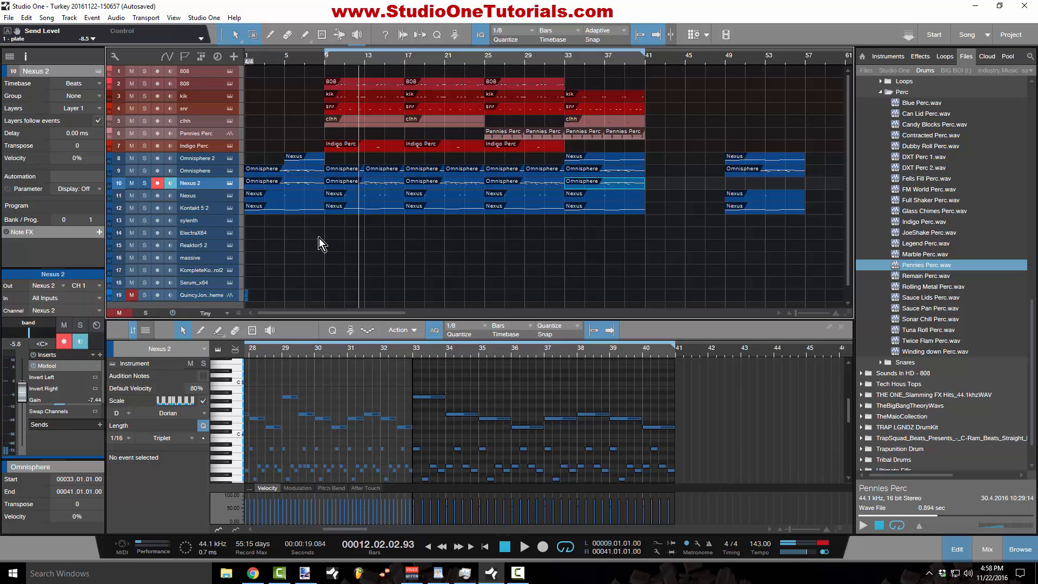
pyautogui.moveTo(639, 244)
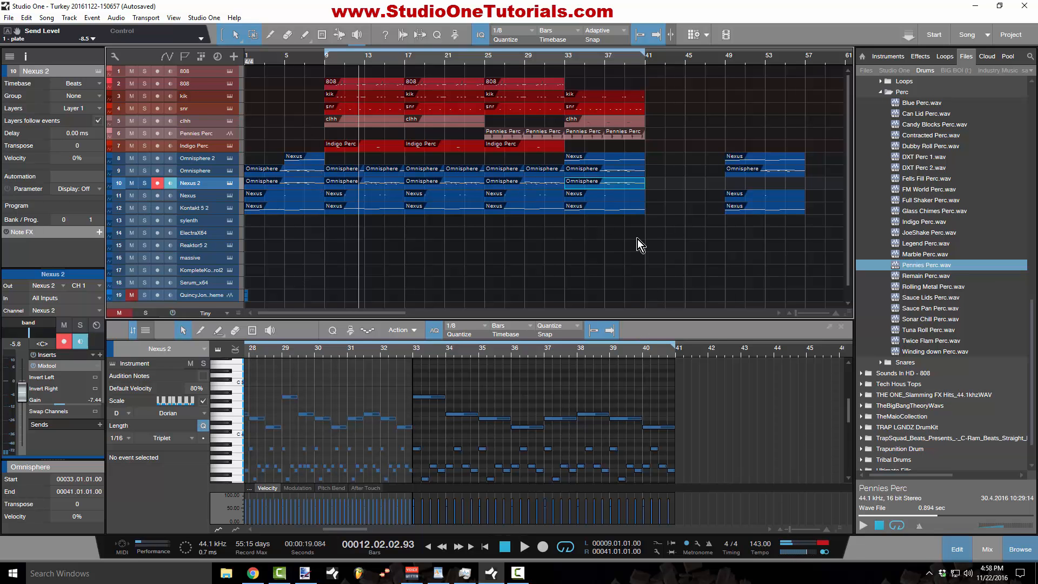